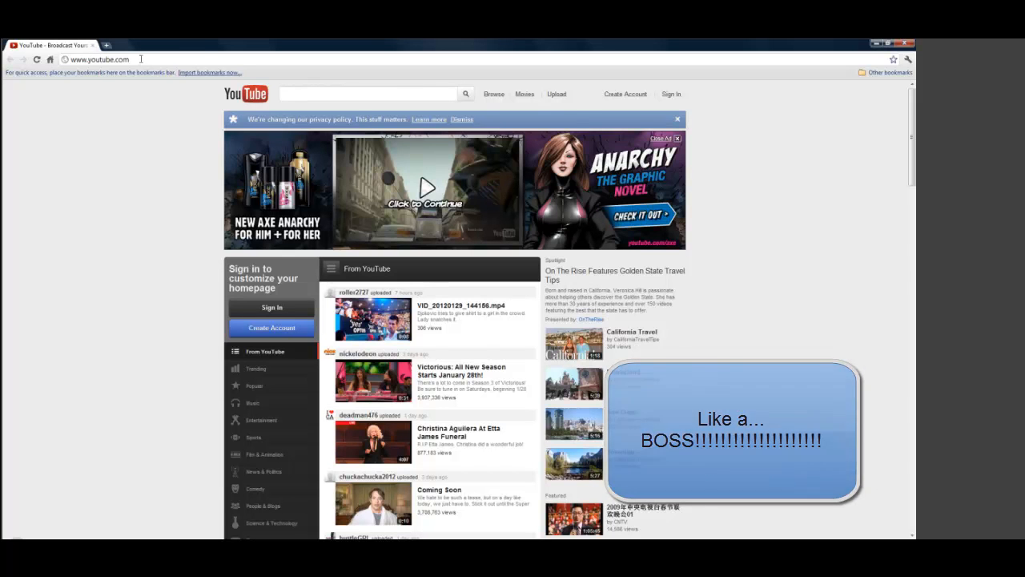
pyautogui.write('=====')
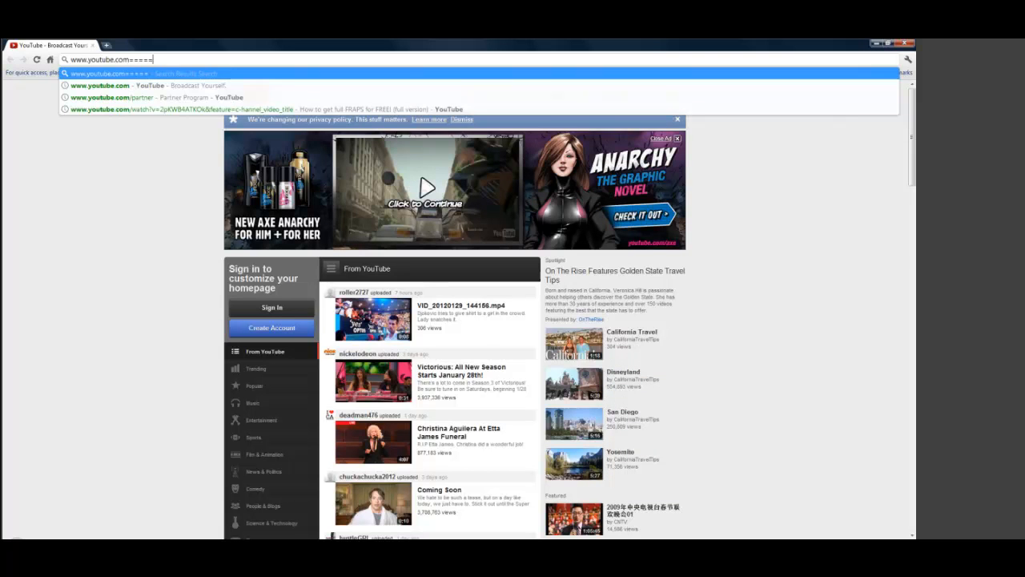
pyautogui.press('Backspace')
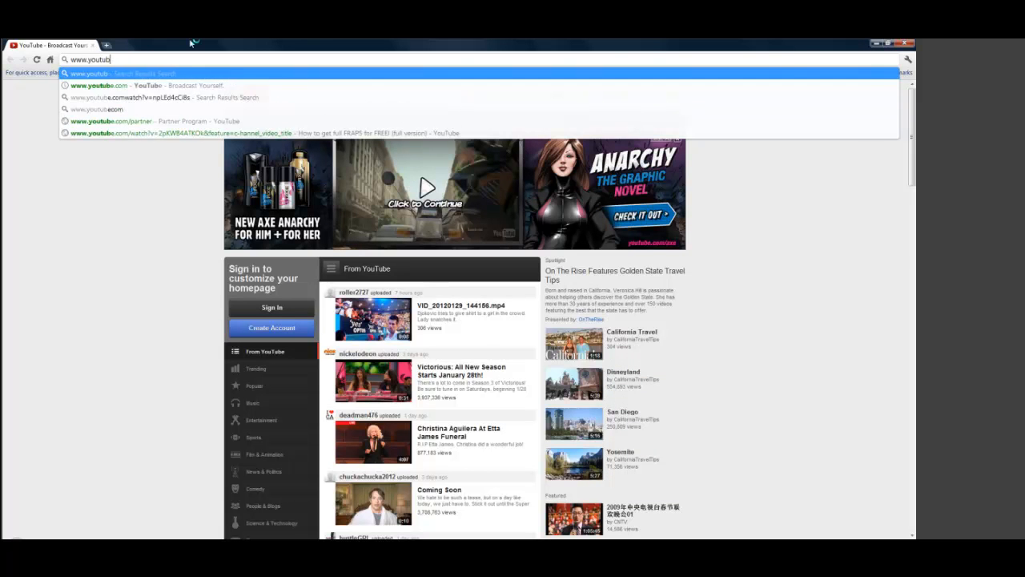
pyautogui.press('BackSpace')
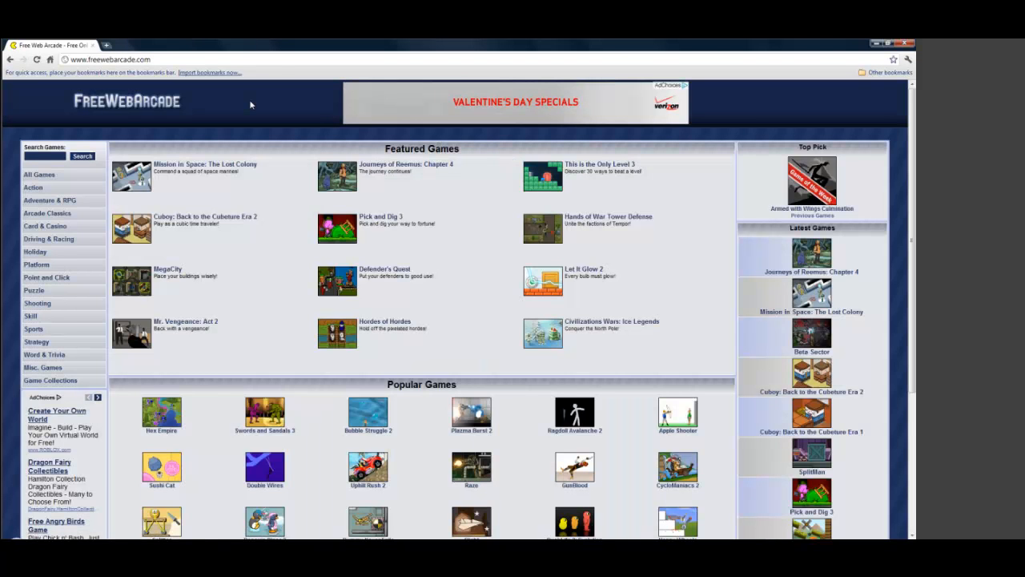
# - Launch Ragdoll Avalanche 2 and start play past the RagdollSoft splash and title screens
pyautogui.click(573, 415)
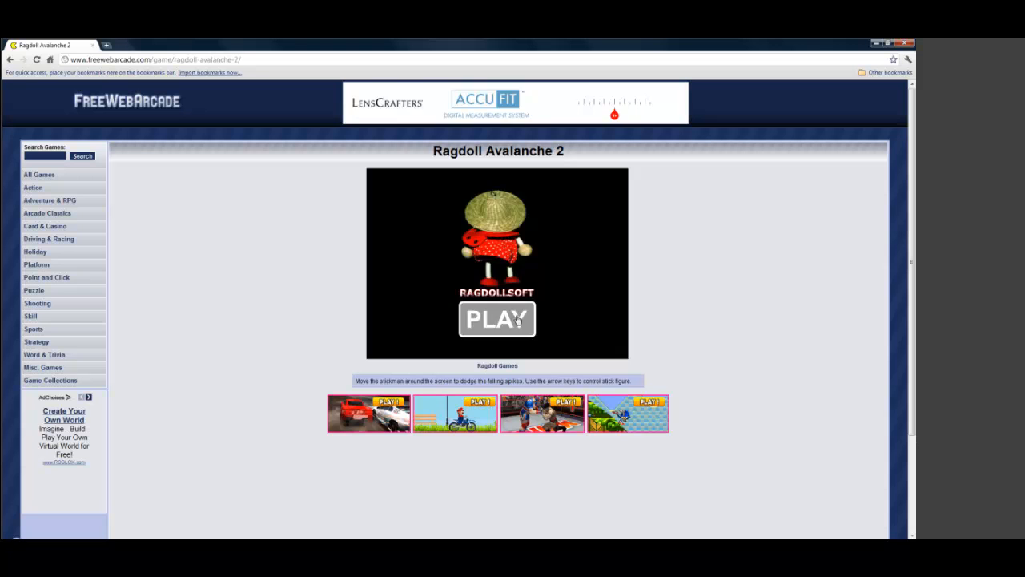
pyautogui.click(496, 319)
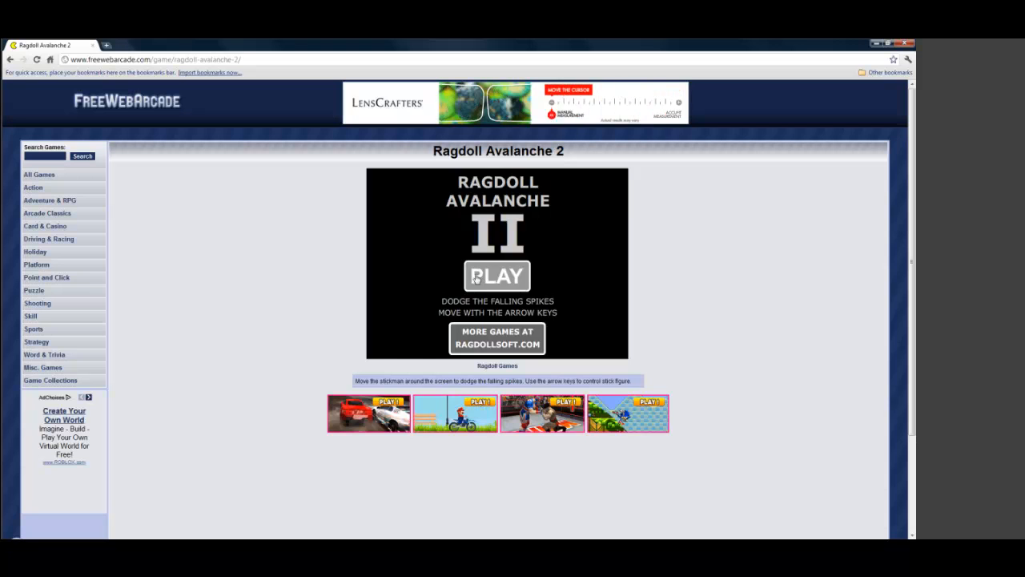
pyautogui.click(496, 276)
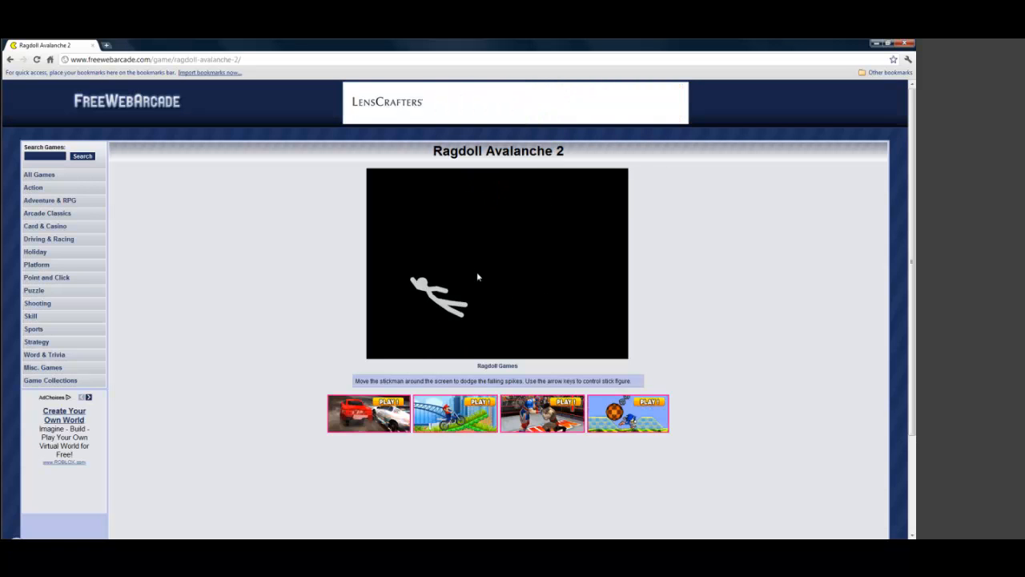